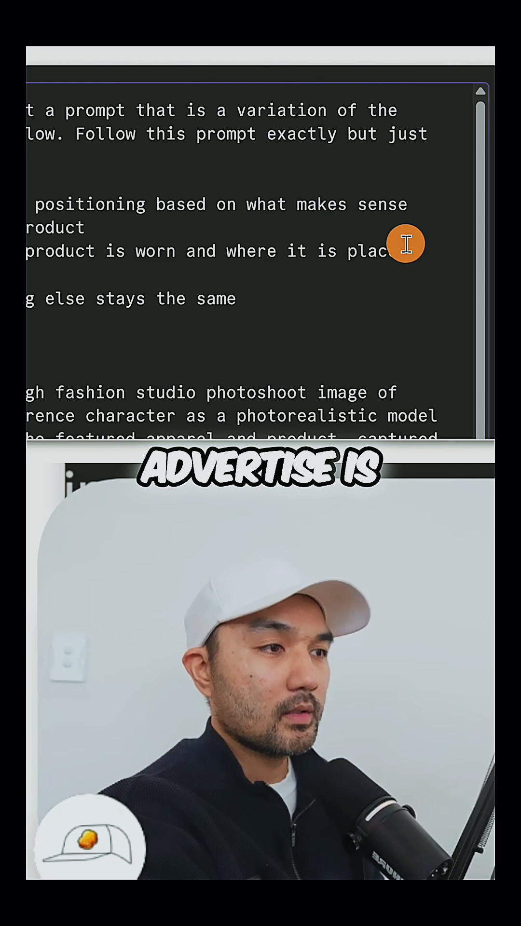
# Highlight the prompt line 'product is worn and where it is placed'.
pyautogui.moveTo(401, 250); pyautogui.dragTo(27, 251)
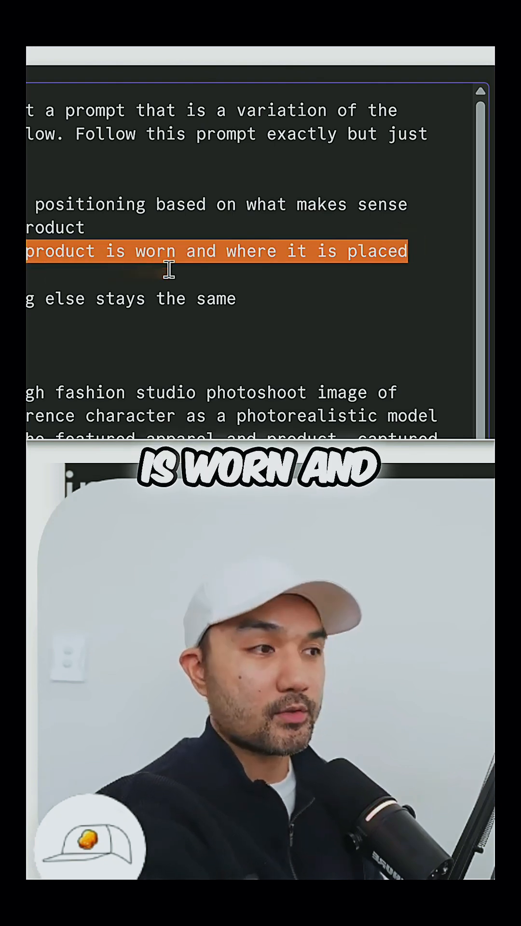